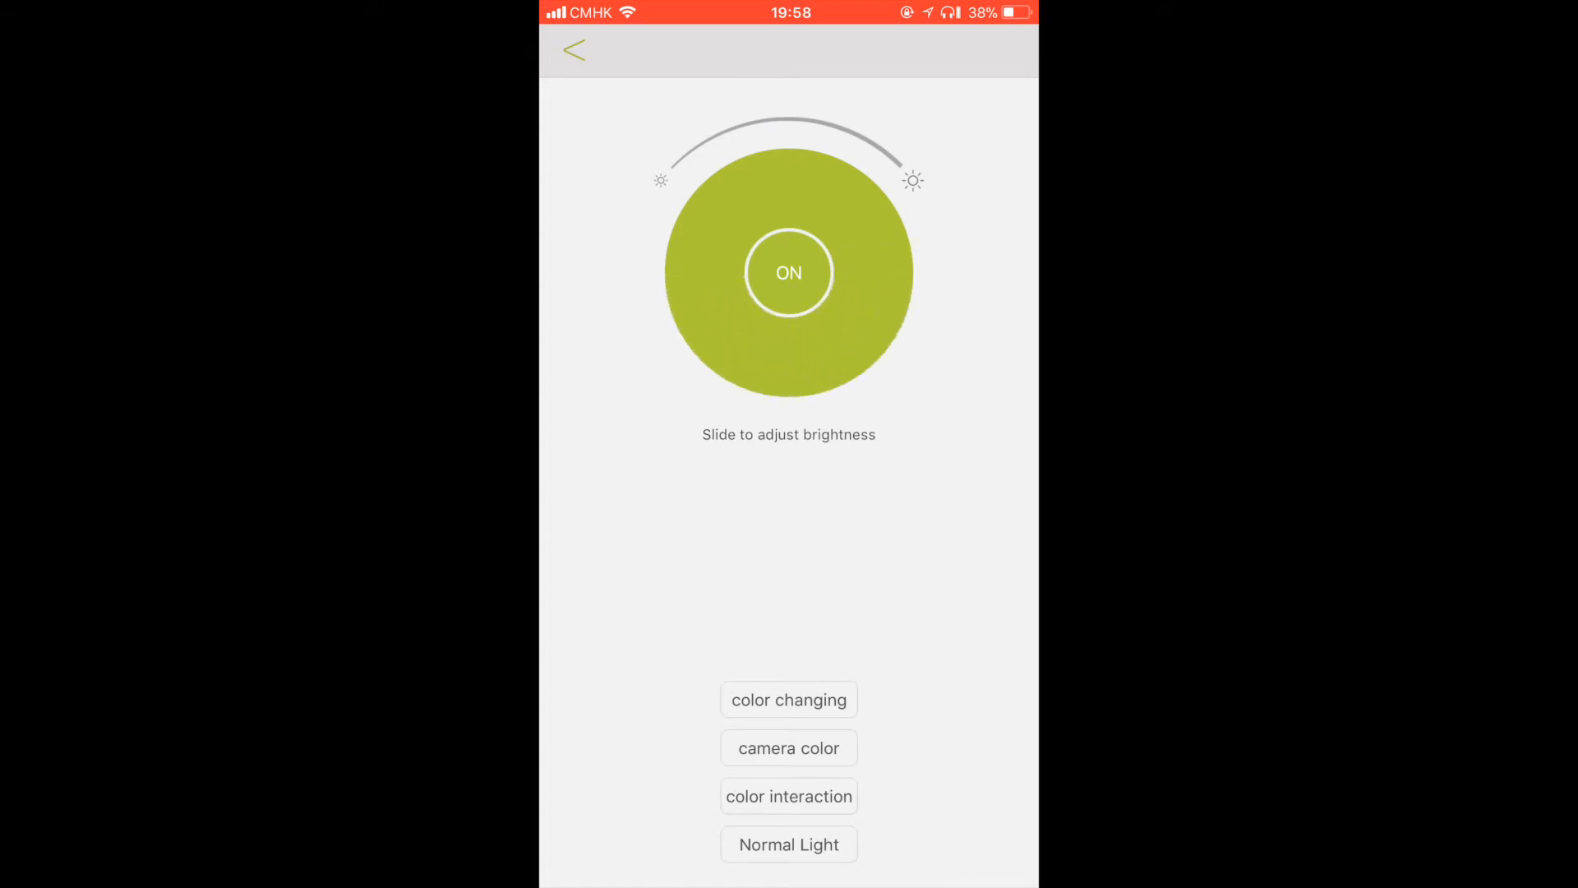
- Try yellow-green, blue and red lamp colours, settle on green at full brightness, then go back
{"action": "left_click", "coordinate": [788, 700]}
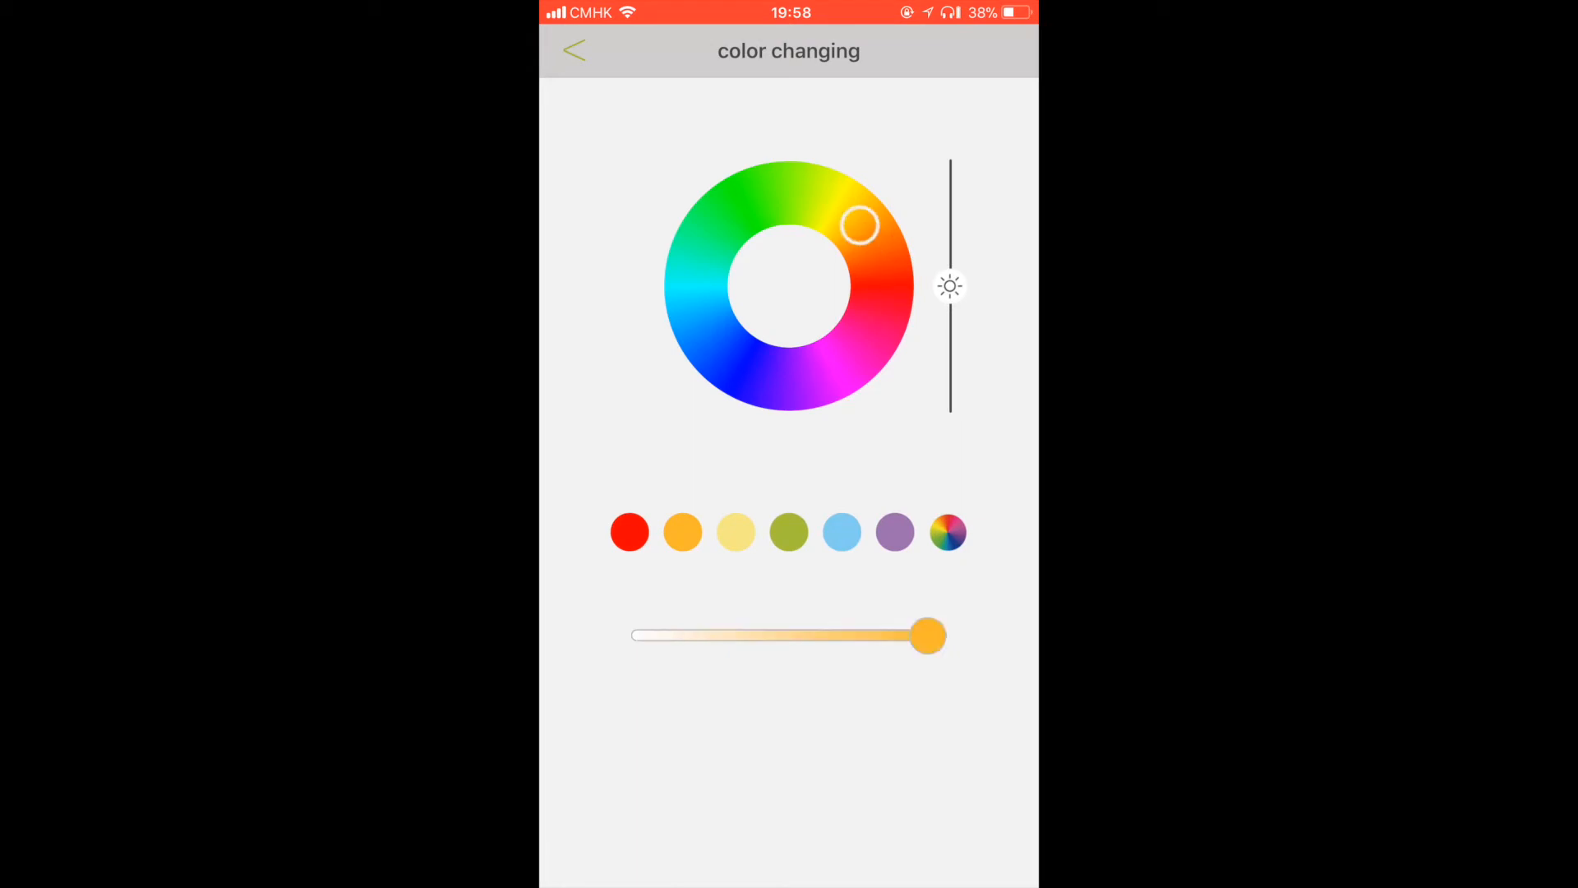
{"action": "left_click_drag", "start_coordinate": [861, 224], "coordinate": [817, 196]}
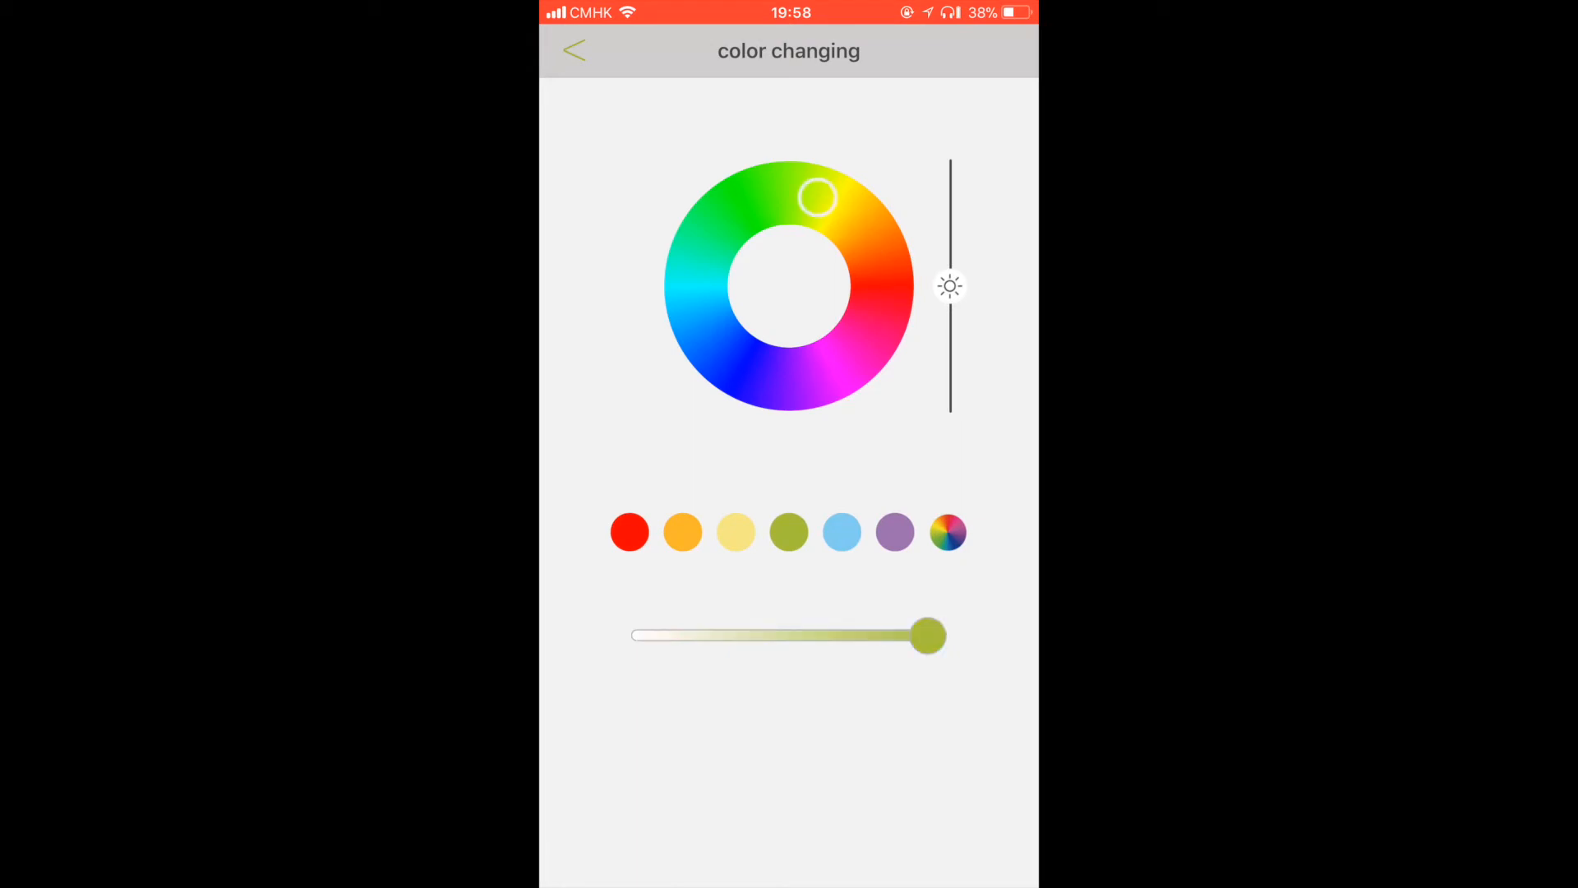
{"action": "left_click_drag", "start_coordinate": [817, 196], "coordinate": [754, 373]}
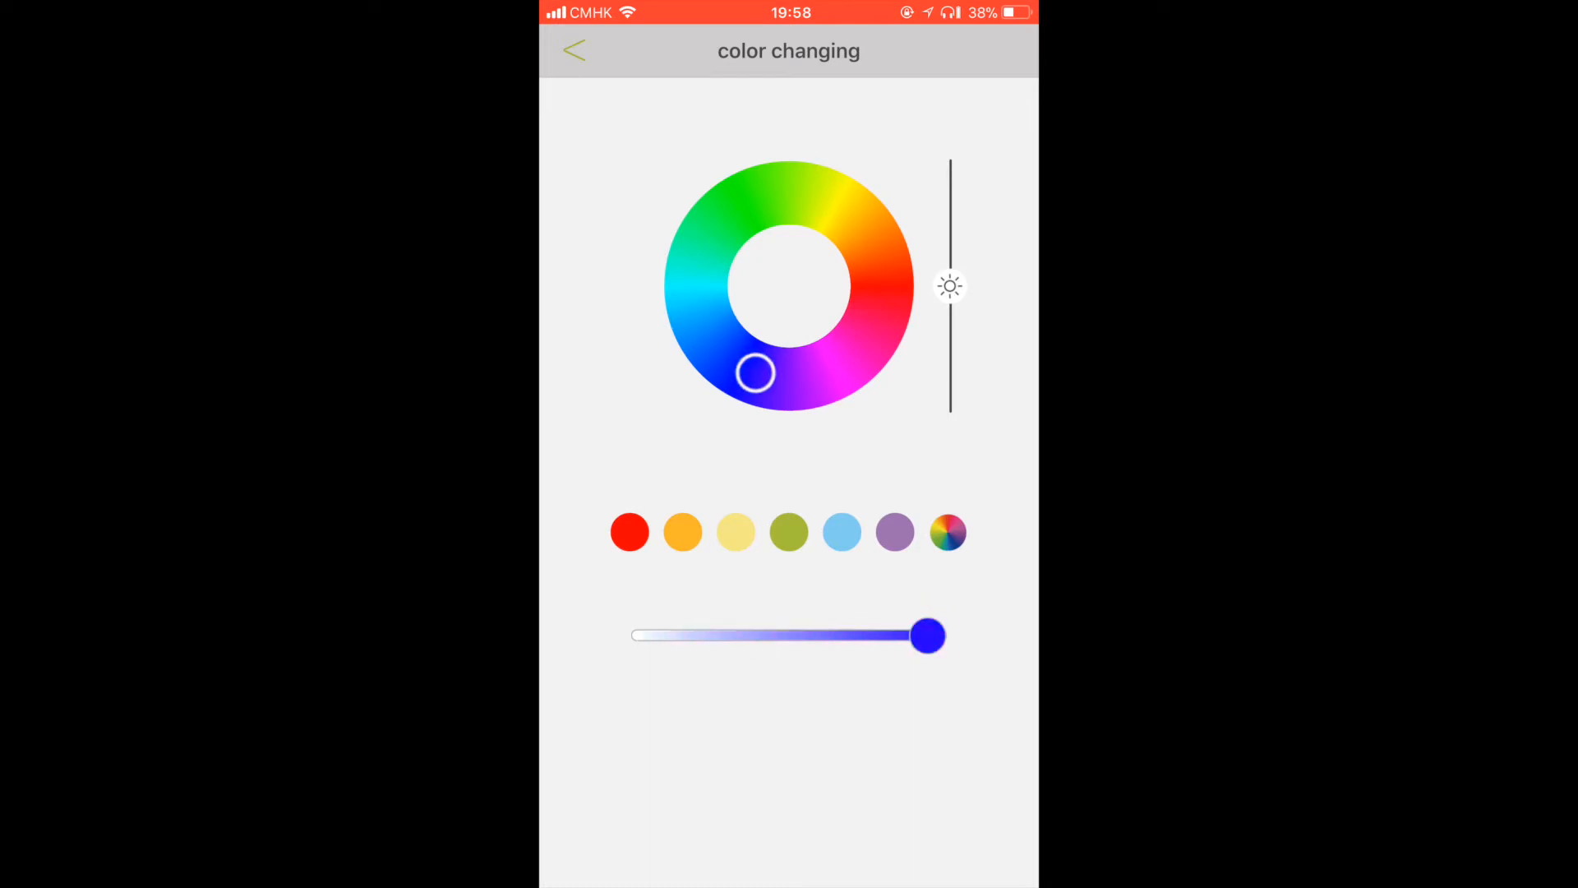
{"action": "left_click", "coordinate": [880, 293]}
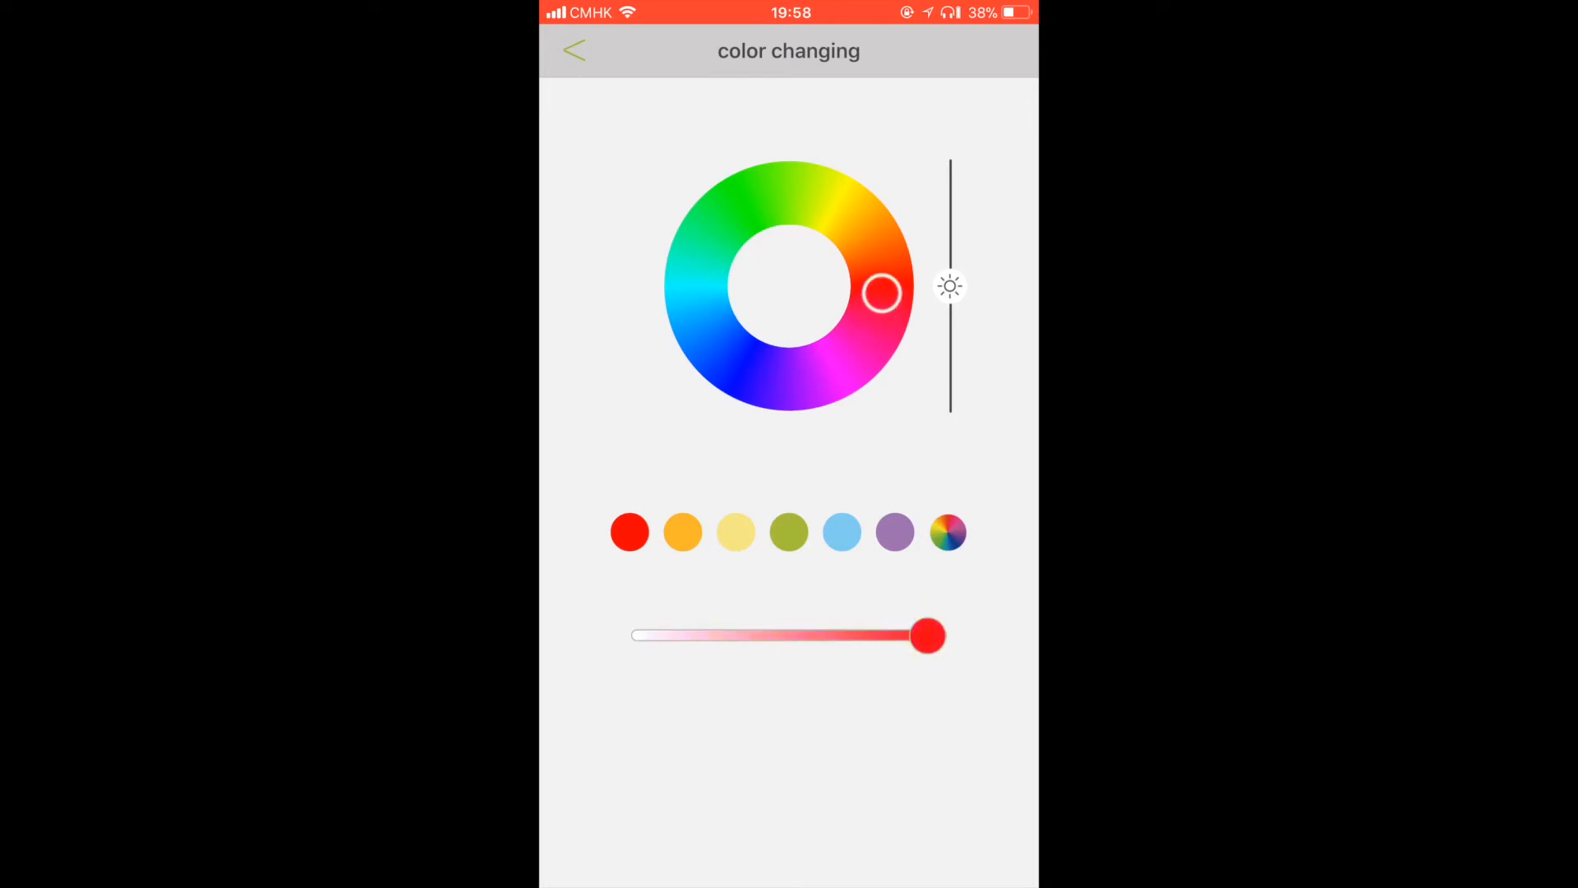
{"action": "left_click_drag", "start_coordinate": [880, 293], "coordinate": [704, 242]}
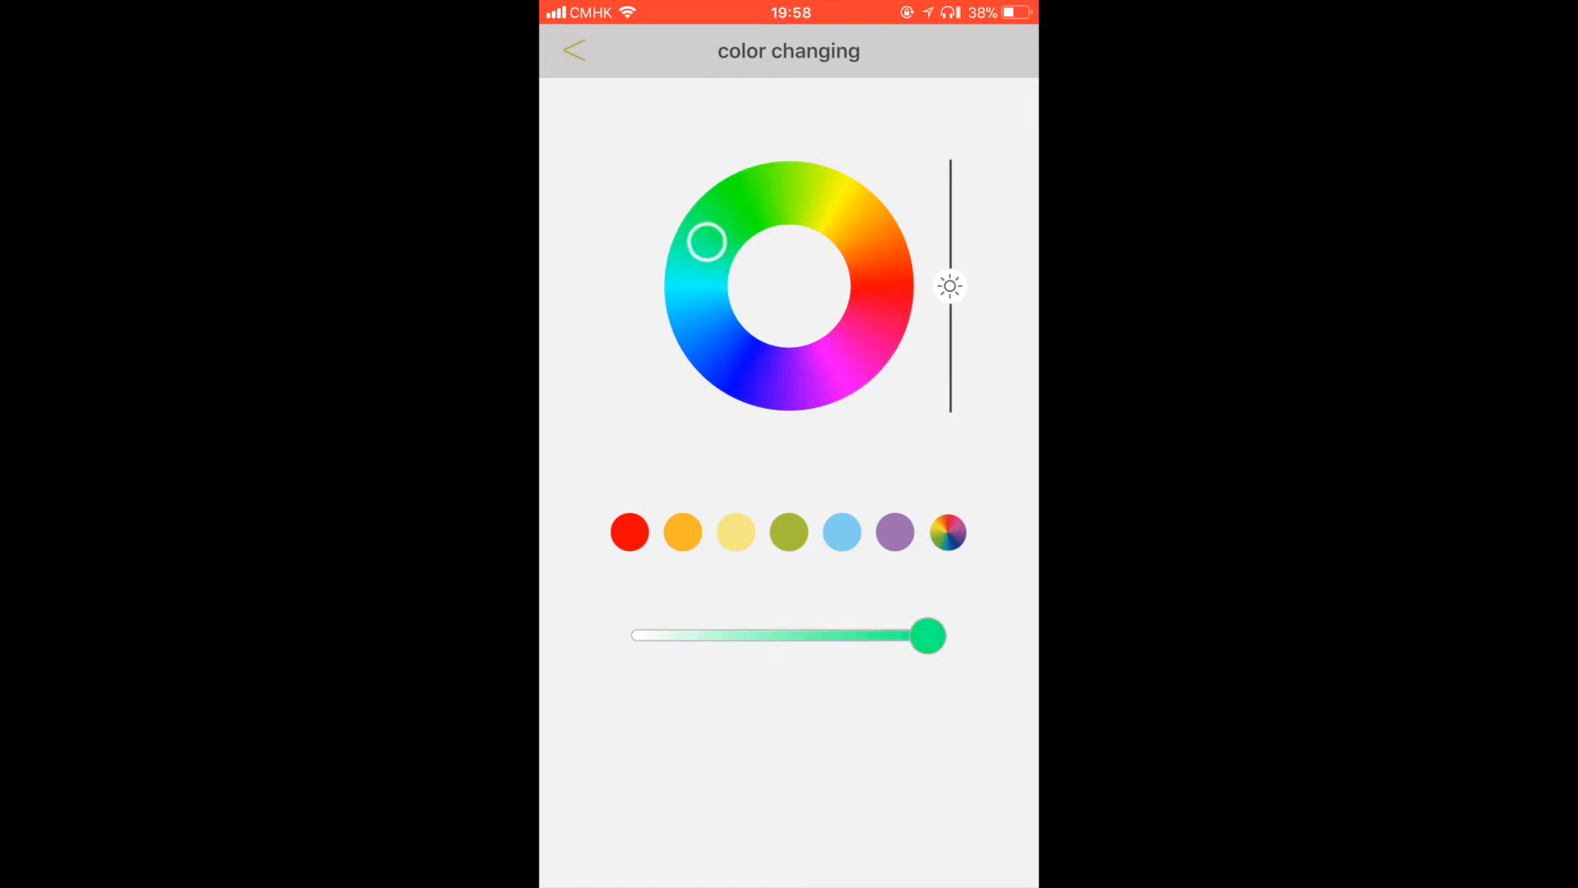
{"action": "left_click_drag", "start_coordinate": [950, 286], "coordinate": [949, 178]}
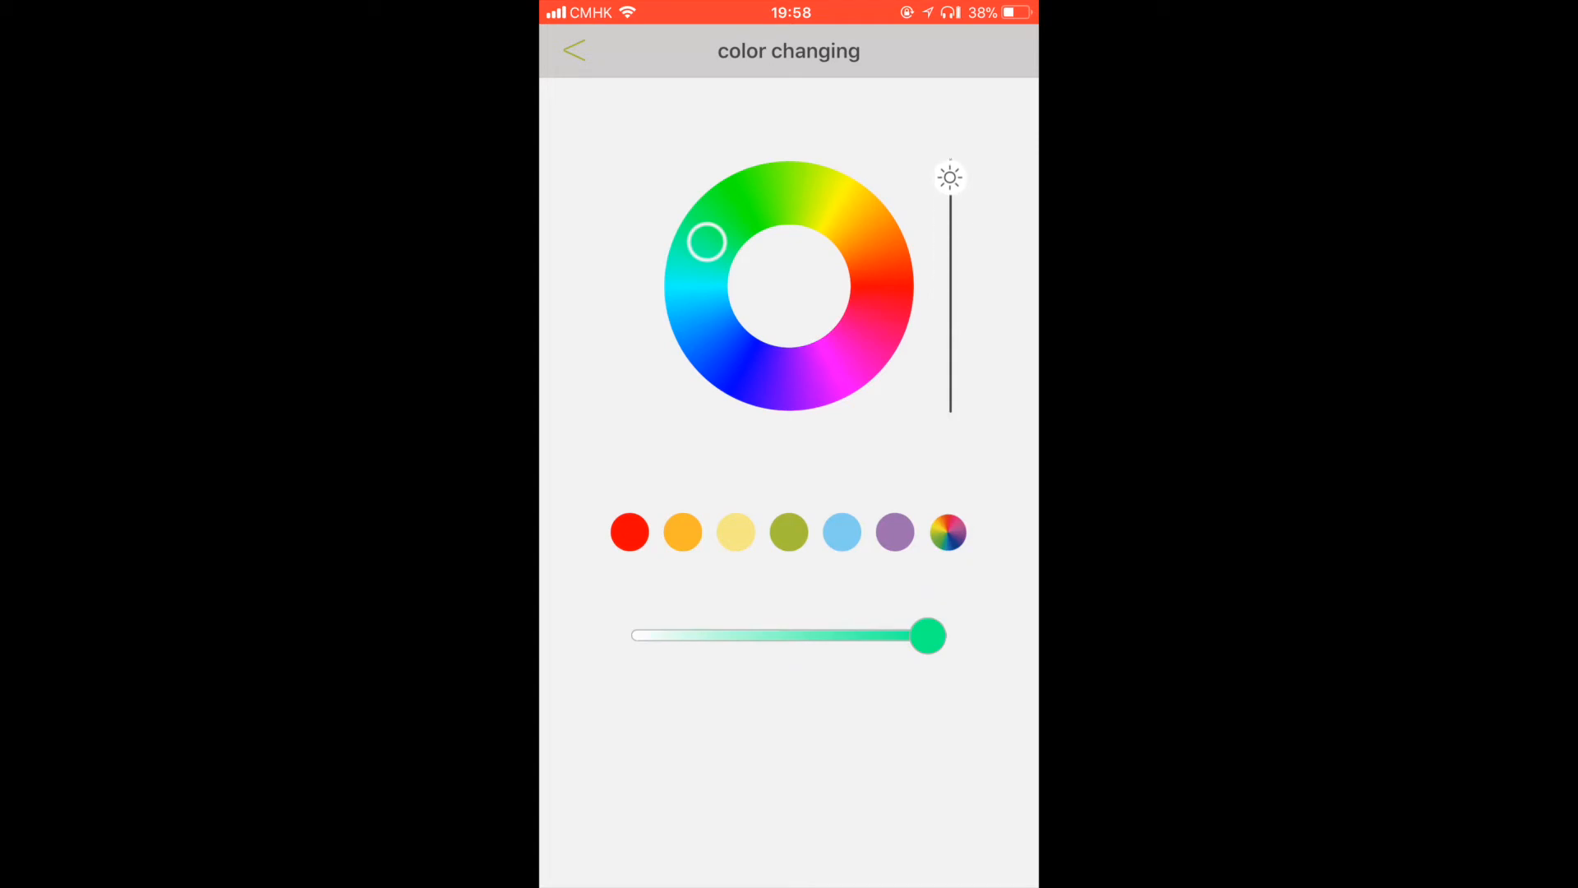
{"action": "left_click", "coordinate": [573, 50]}
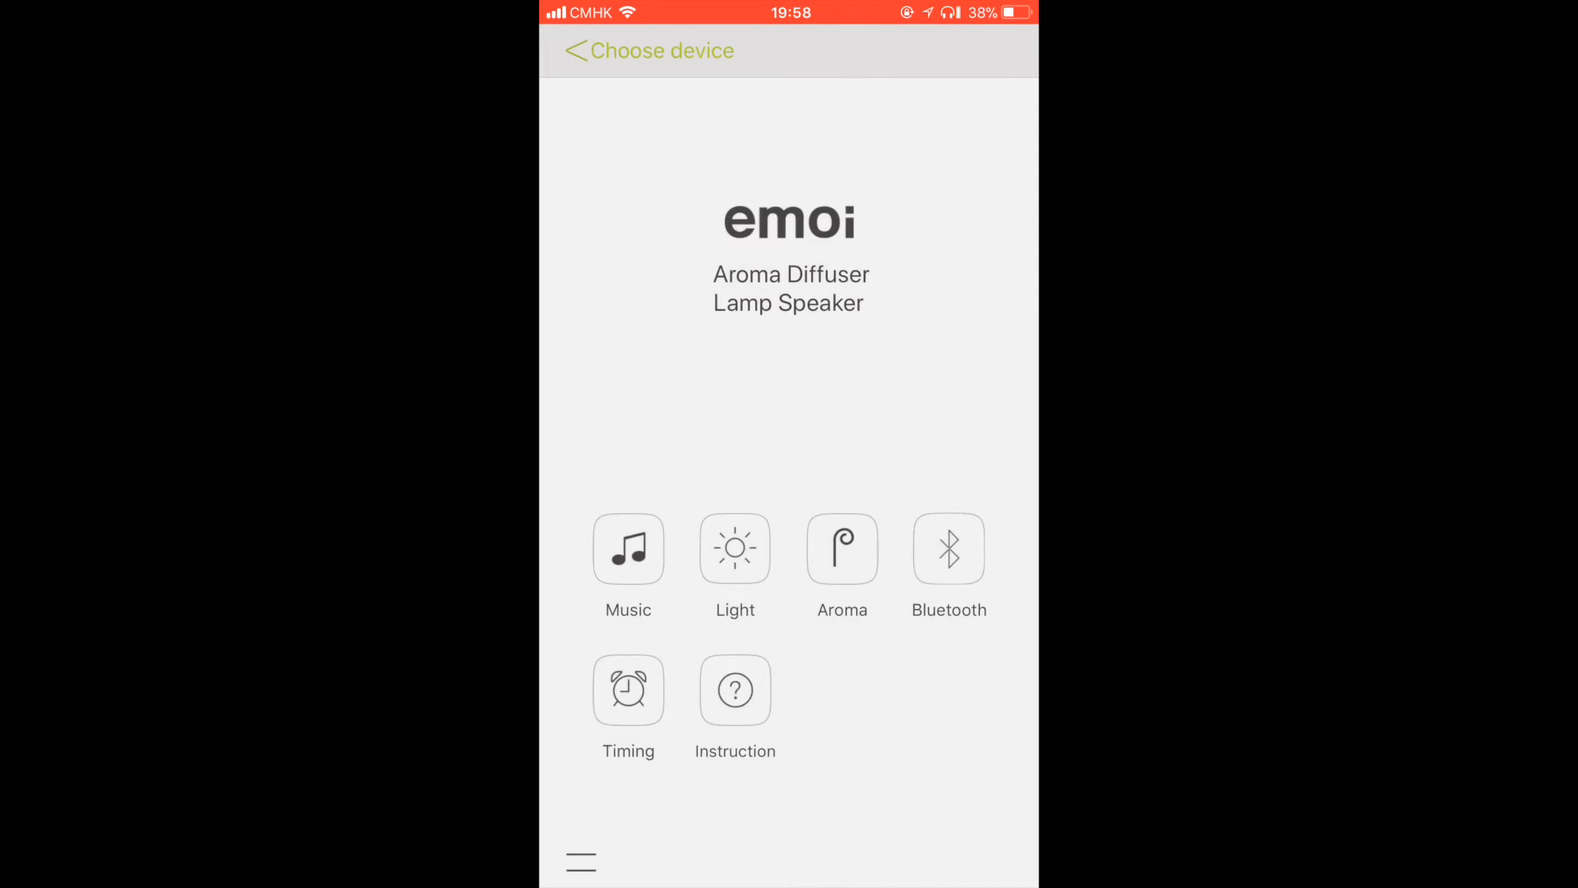
{"action": "left_click", "coordinate": [627, 550]}
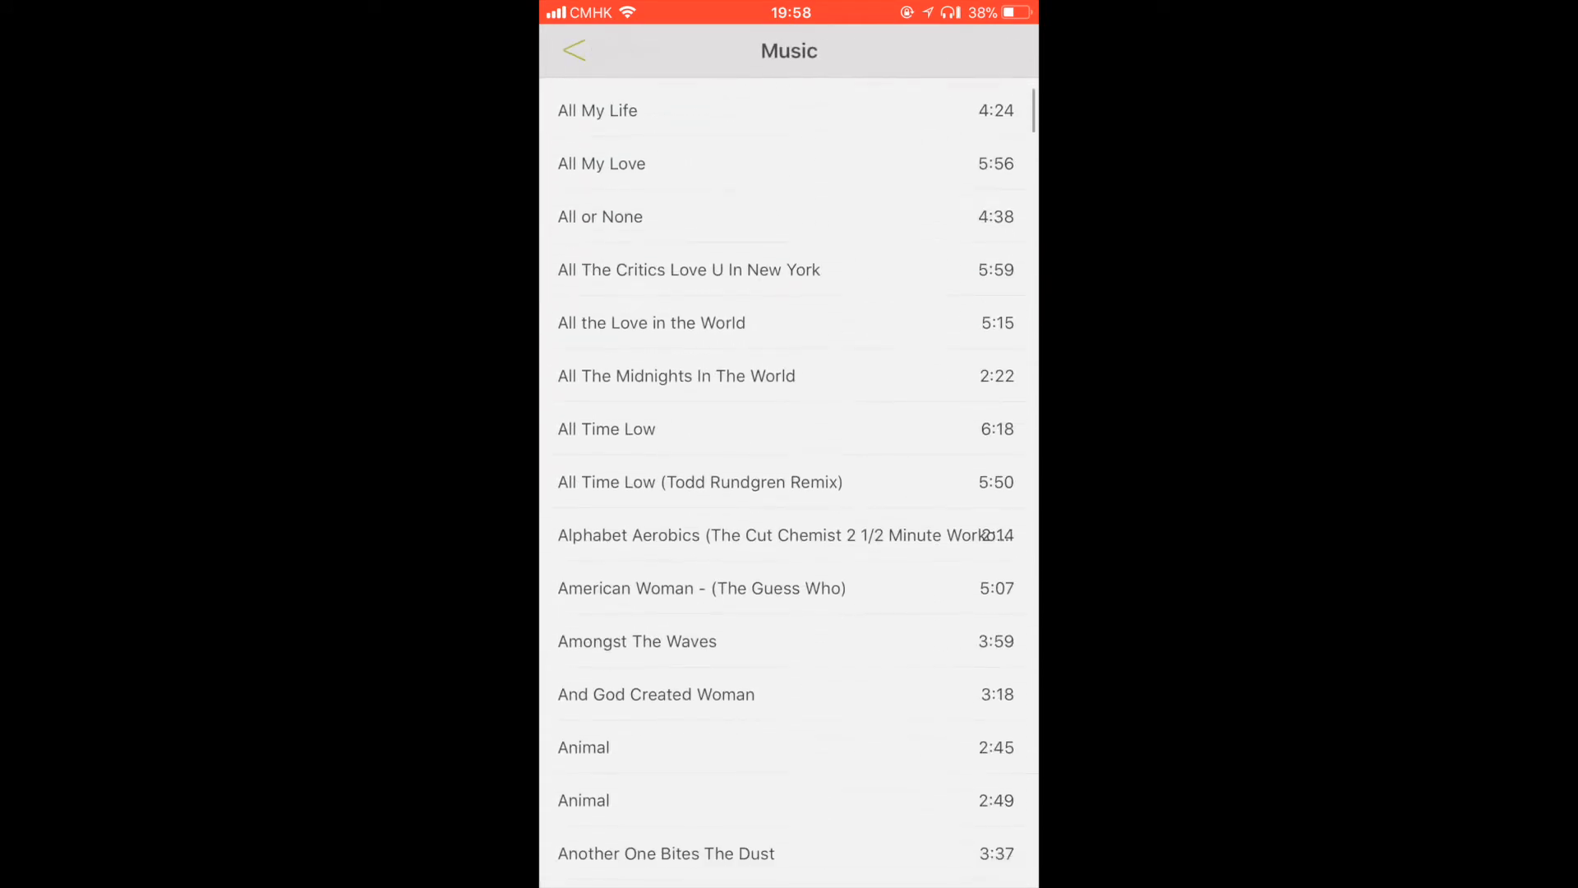
{"action": "scroll", "scroll_direction": "down", "scroll_amount": 3}
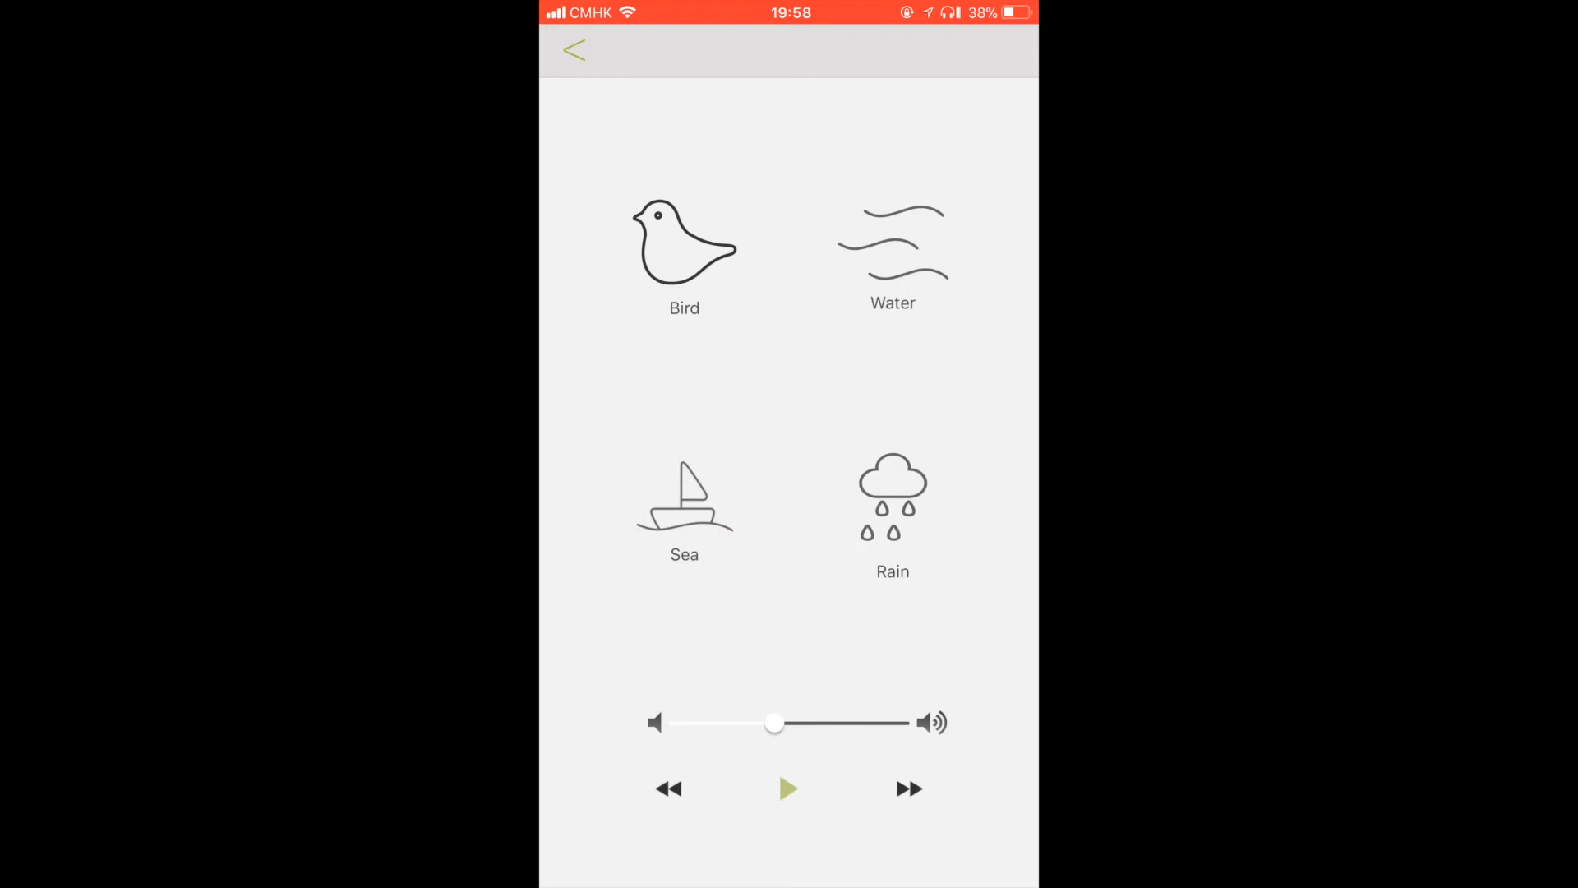
{"action": "left_click", "coordinate": [789, 789]}
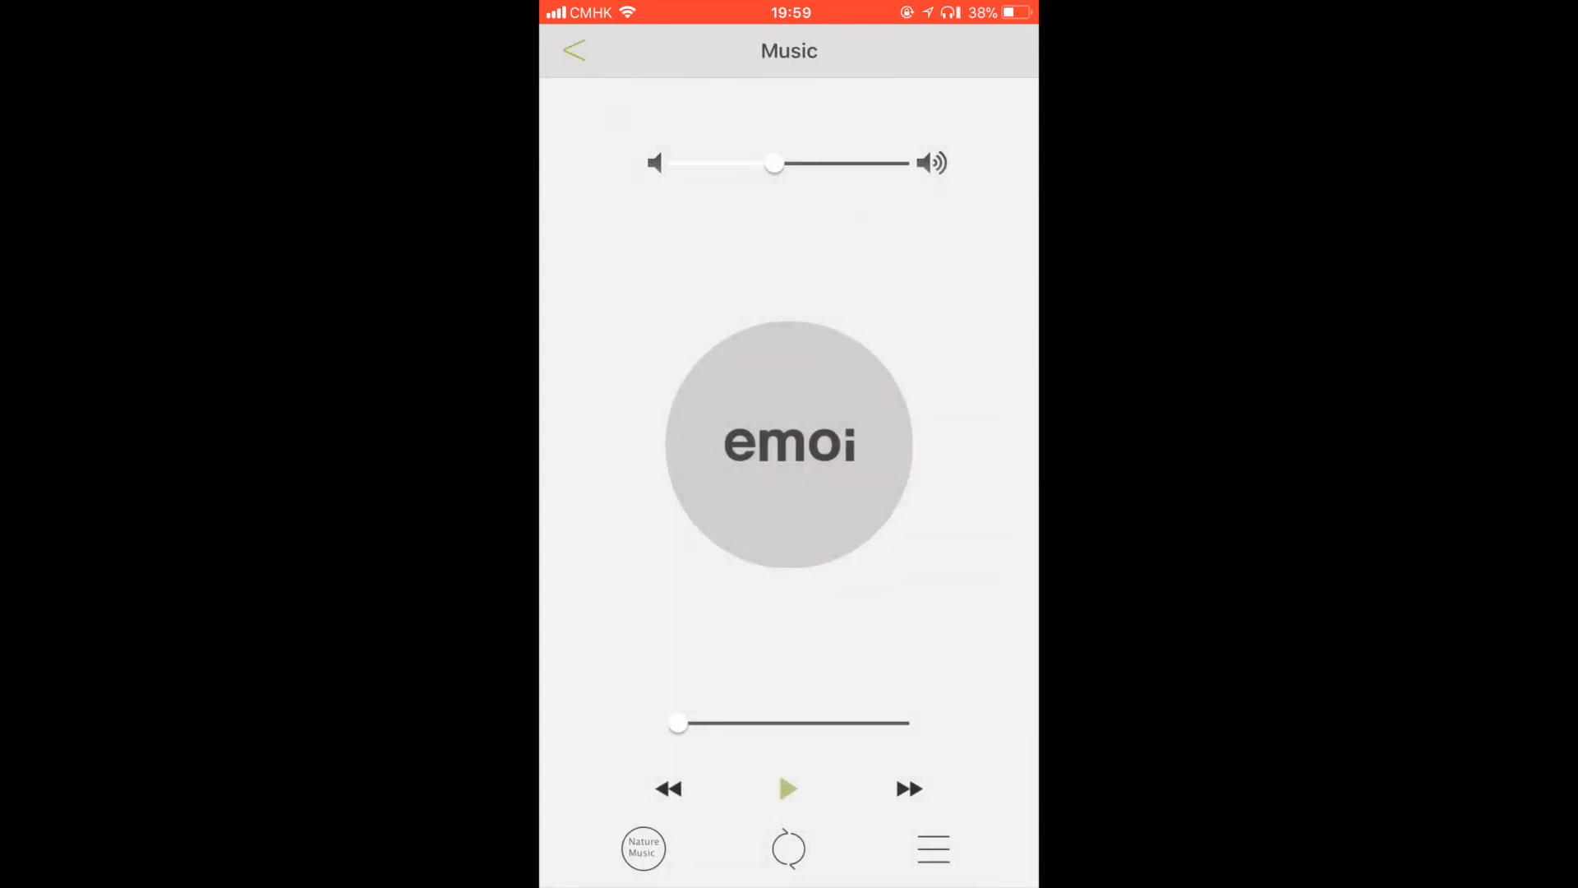
{"action": "left_click", "coordinate": [574, 50]}
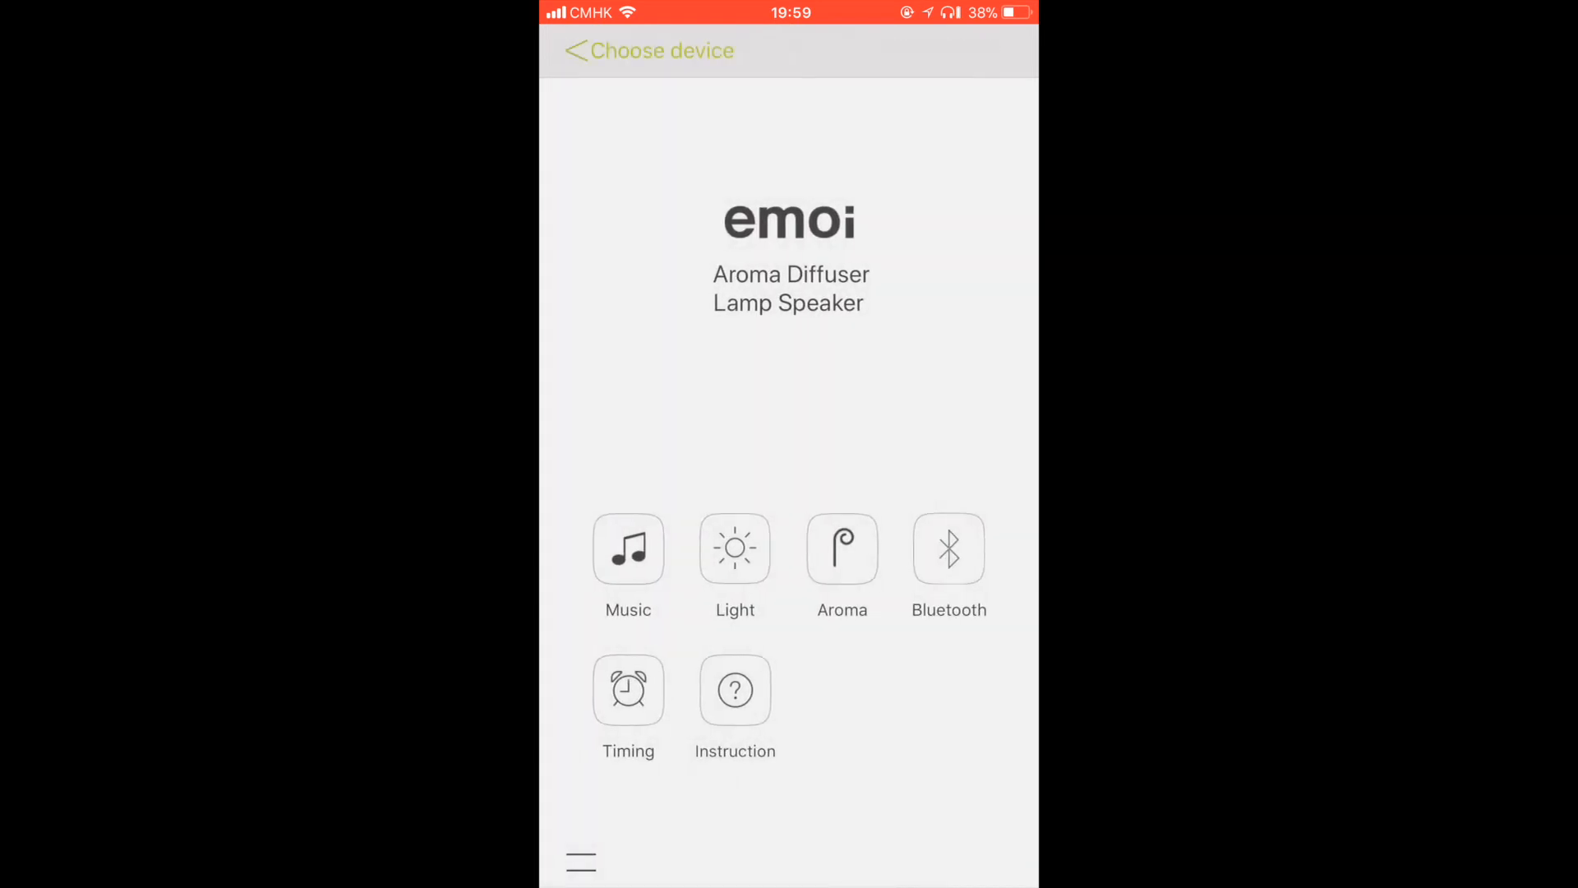
{"action": "left_click", "coordinate": [842, 550]}
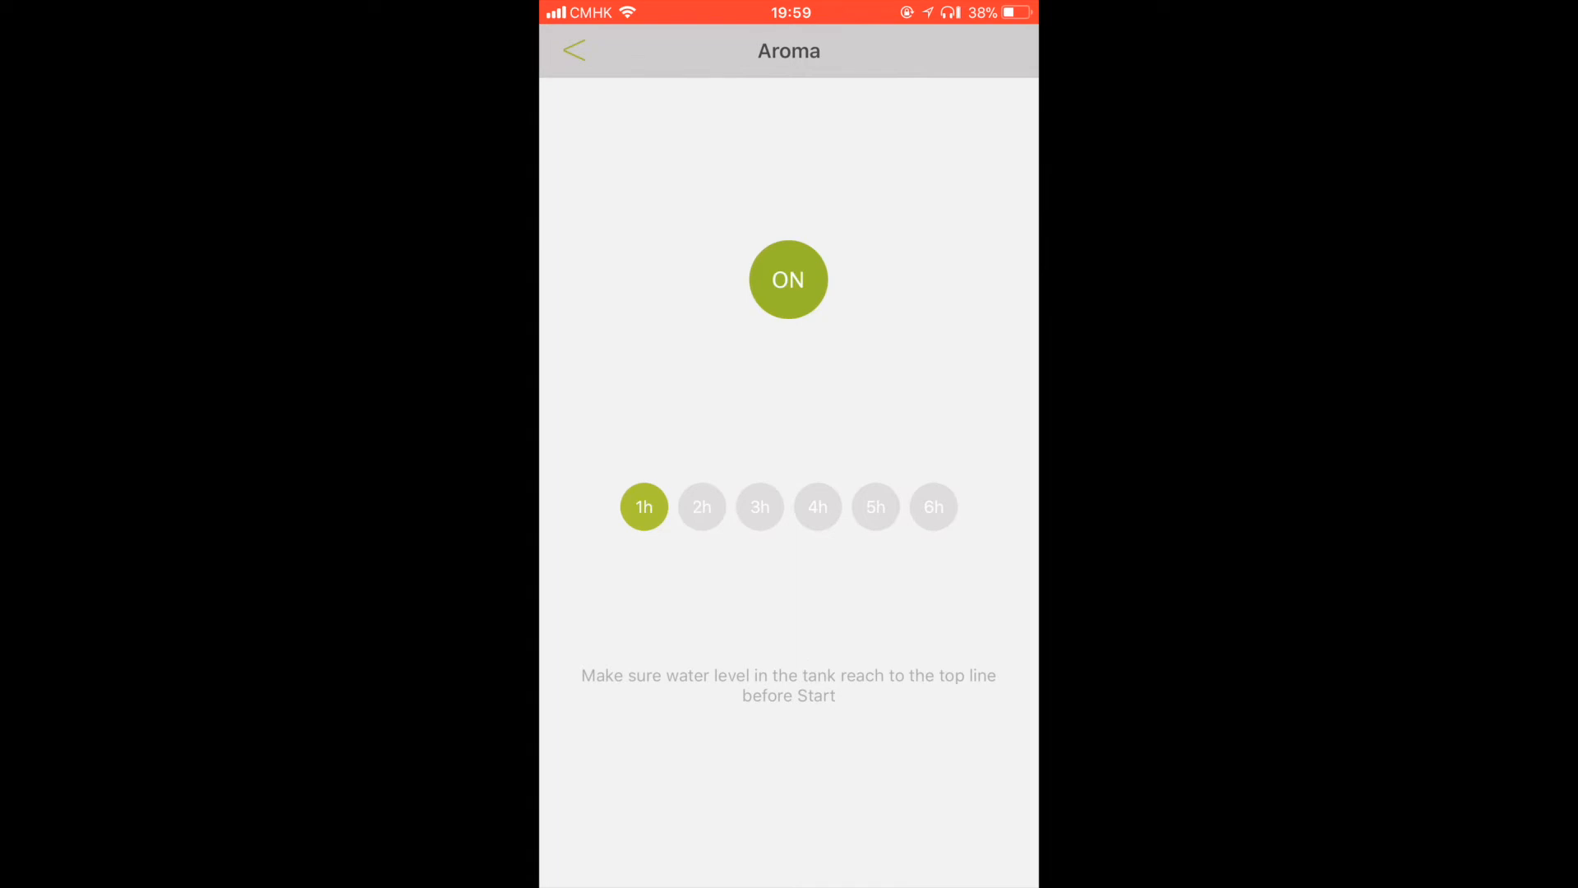
{"action": "left_click", "coordinate": [574, 50]}
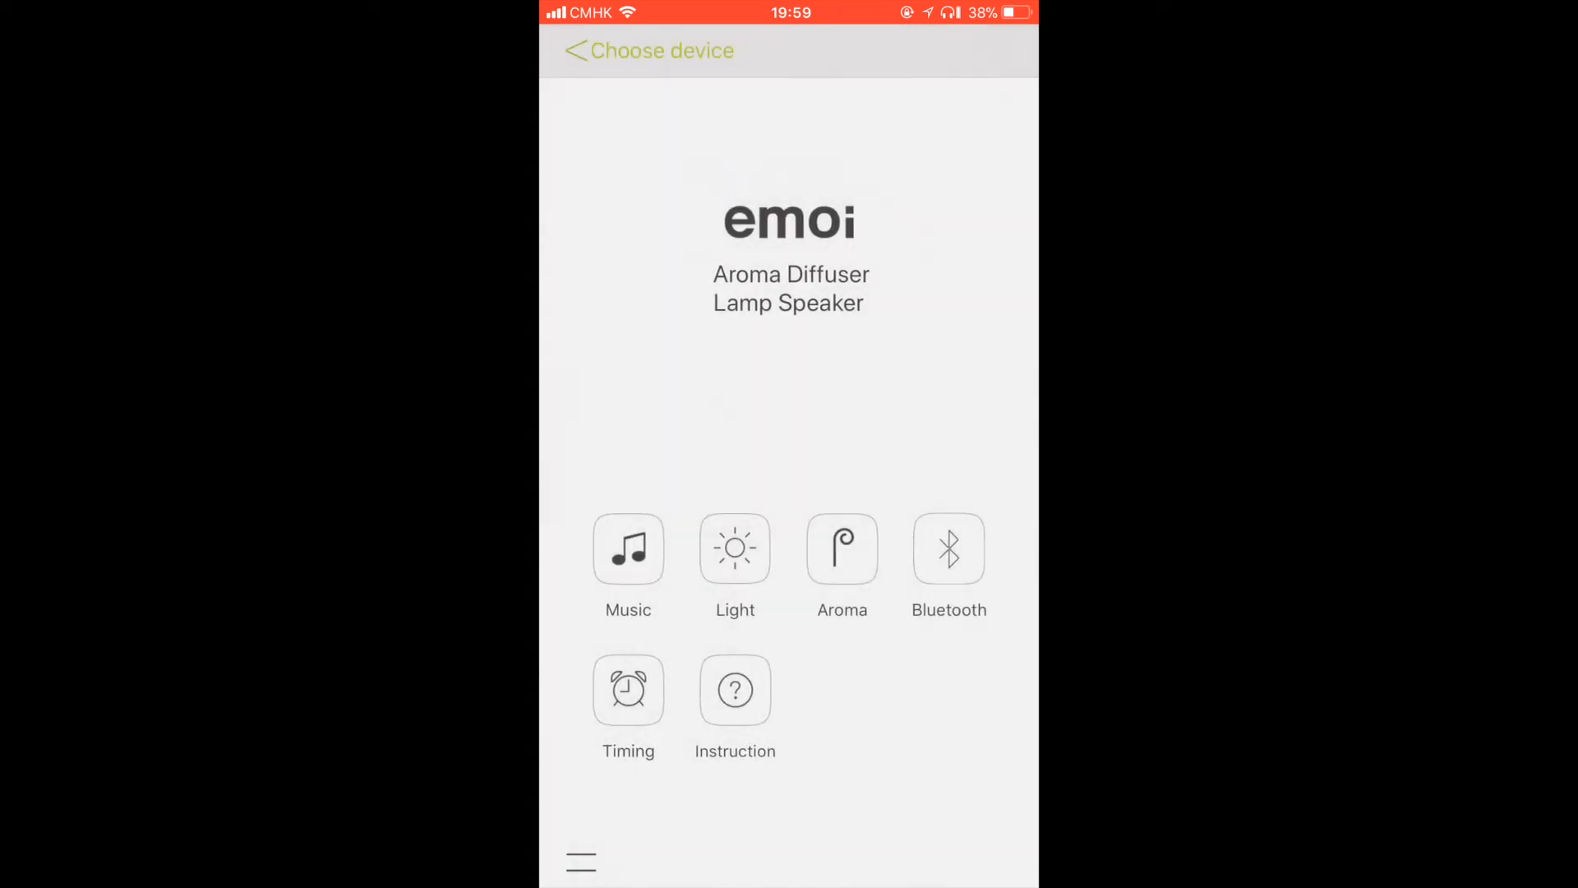